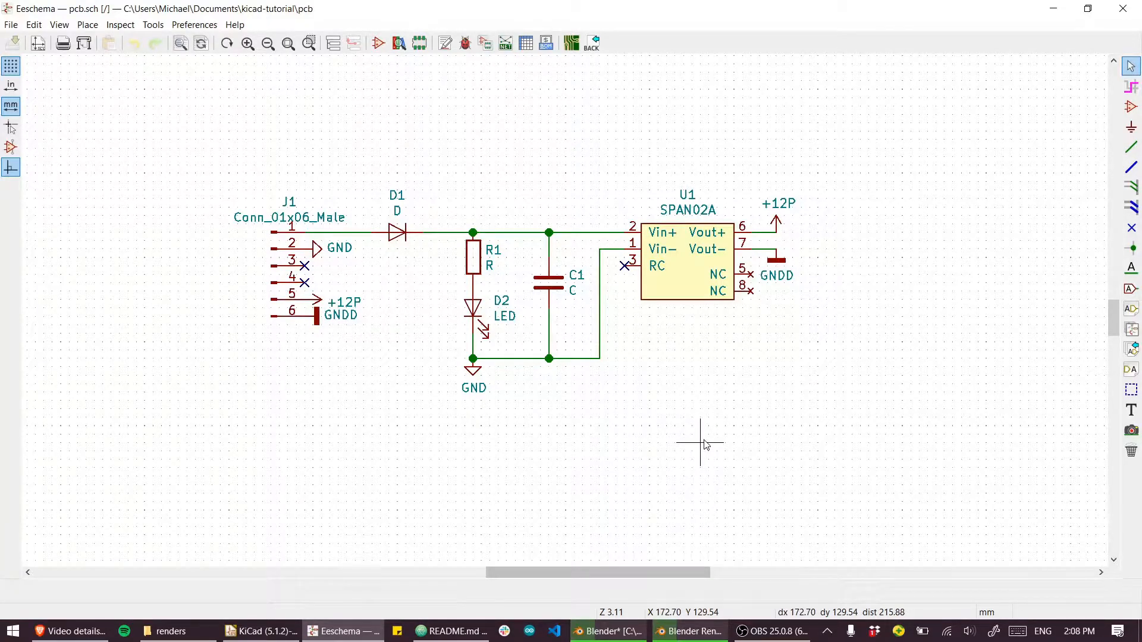
pyautogui.moveTo(683, 437)
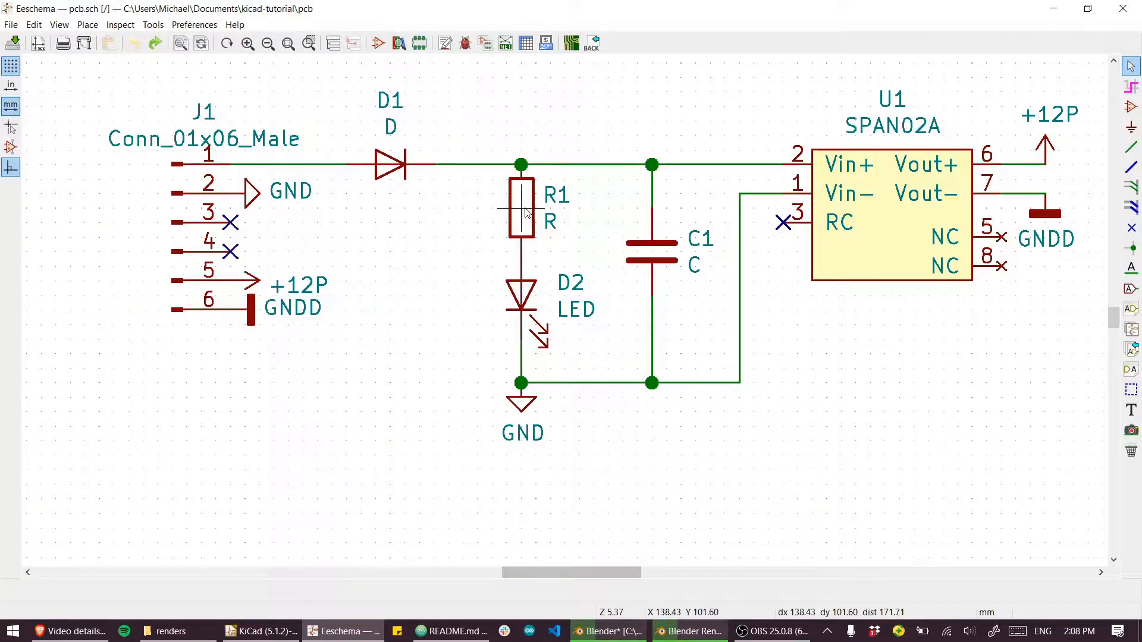
# Step: Assign resistor R1 the value 470 in place of the placeholder R
pyautogui.rightClick(521, 212)
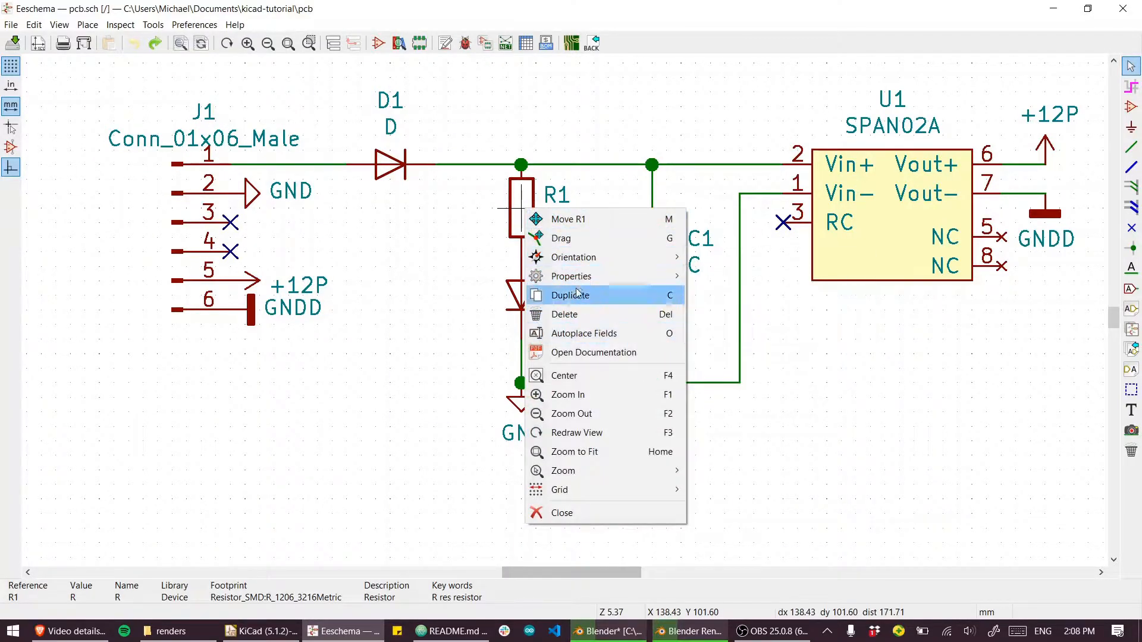
pyautogui.moveTo(571, 276)
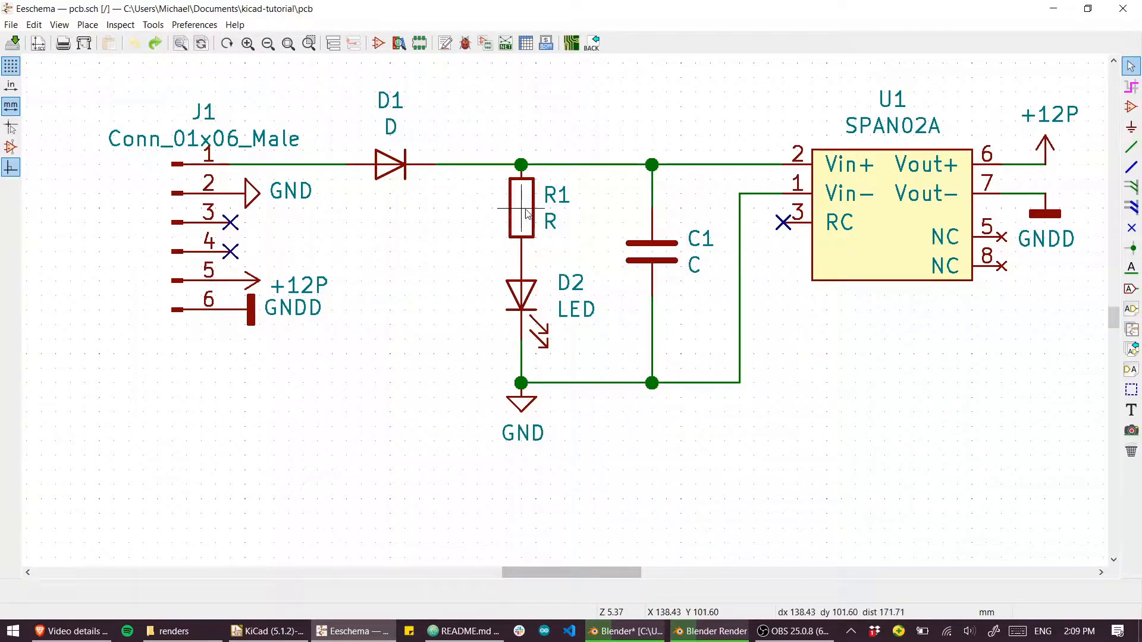
pyautogui.doubleClick(556, 219)
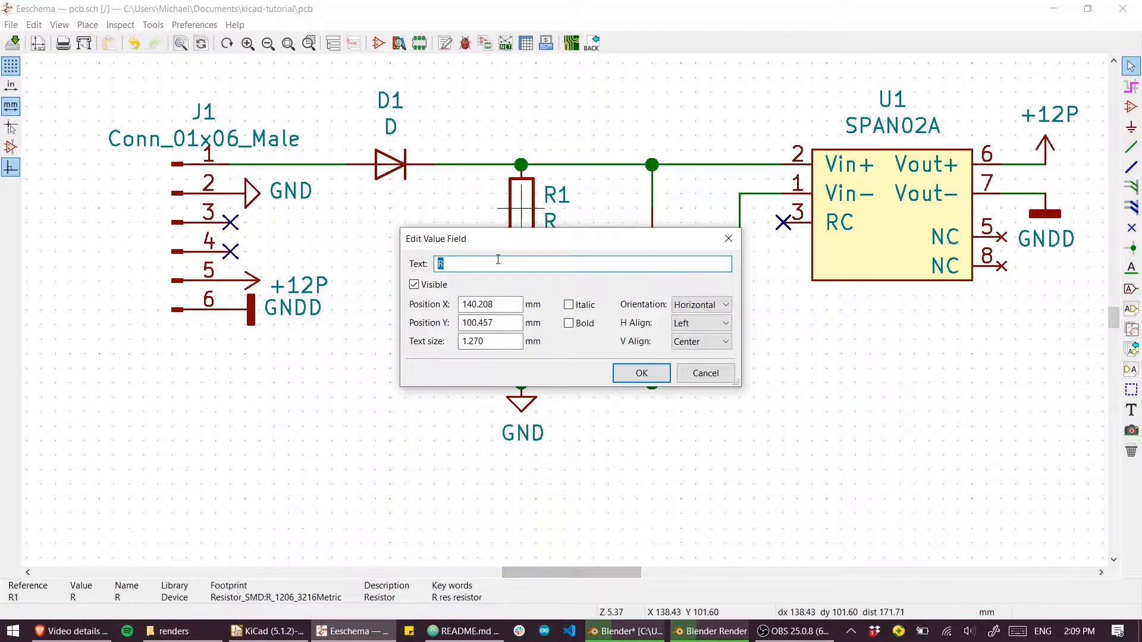
pyautogui.click(640, 372)
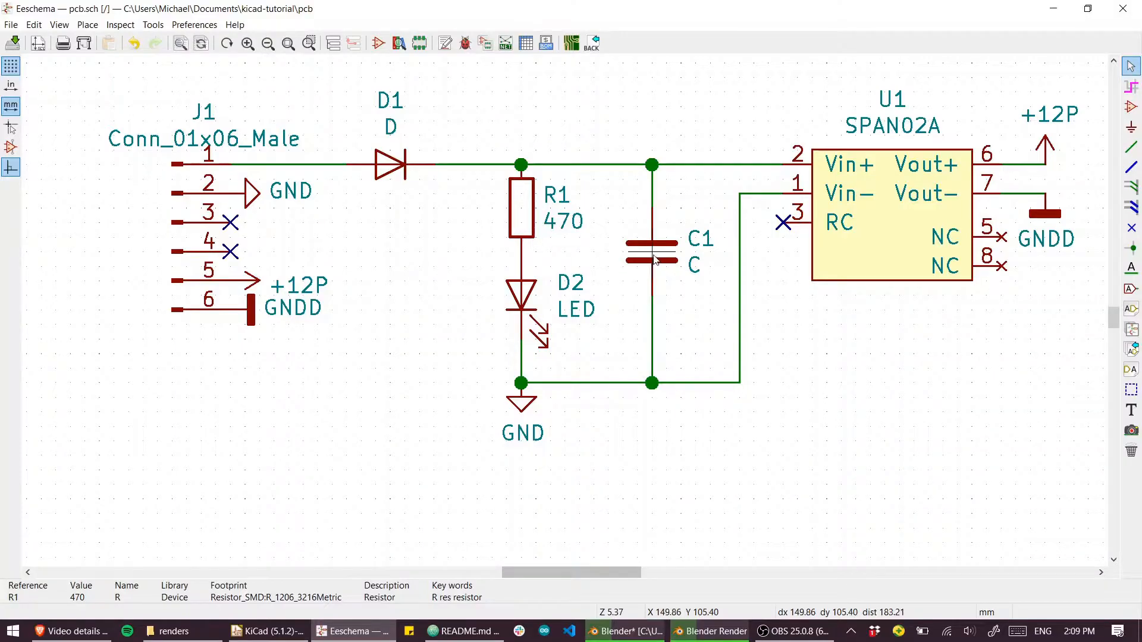
# Step: Duplicate capacitor C1 as C? below the circuit and turn it a quarter turn
pyautogui.click(650, 251)
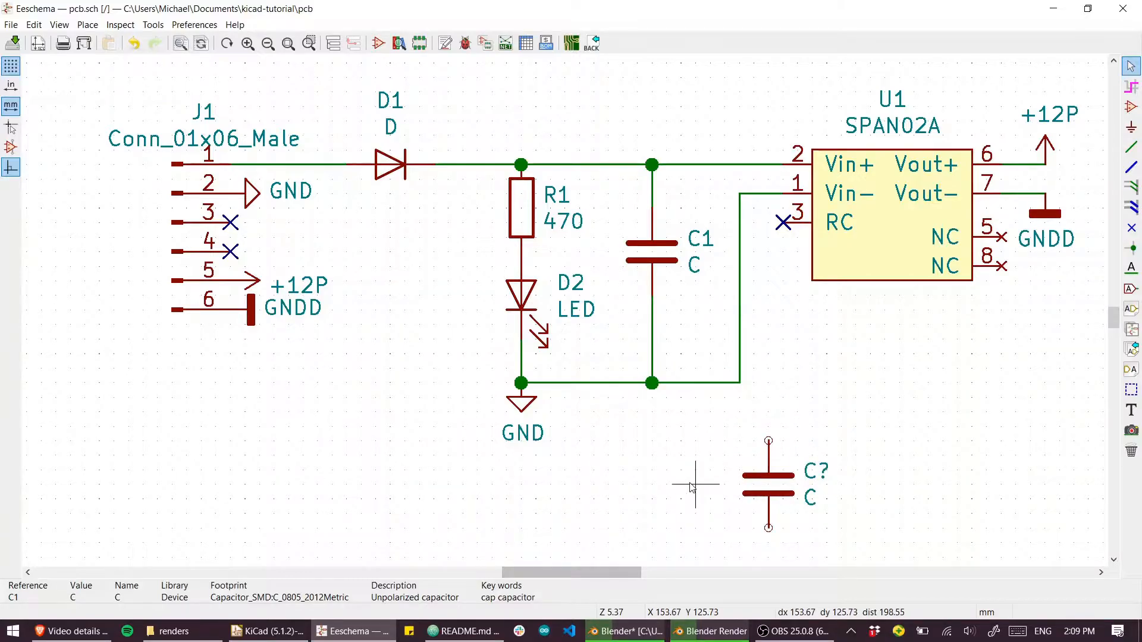
pyautogui.press('r')
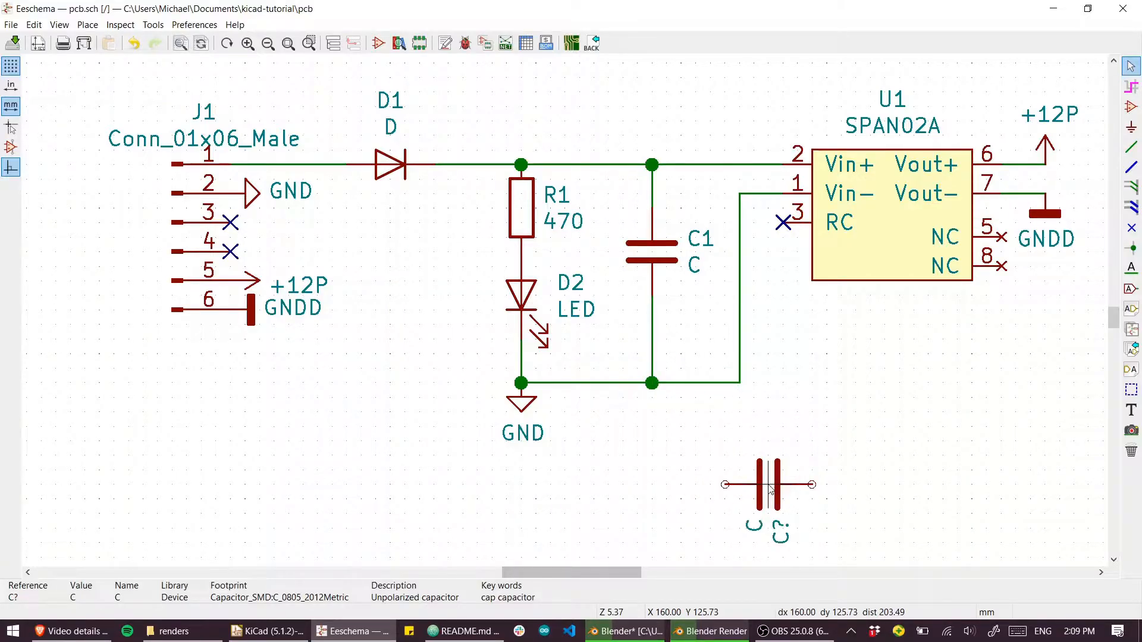
pyautogui.press('r')
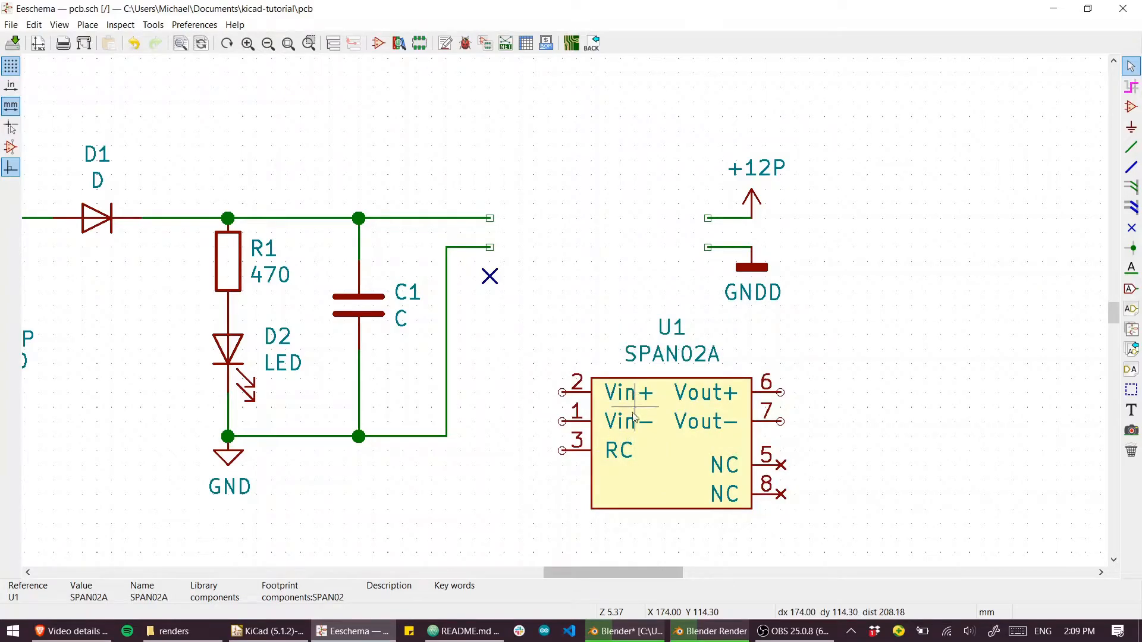
pyautogui.moveTo(696, 443)
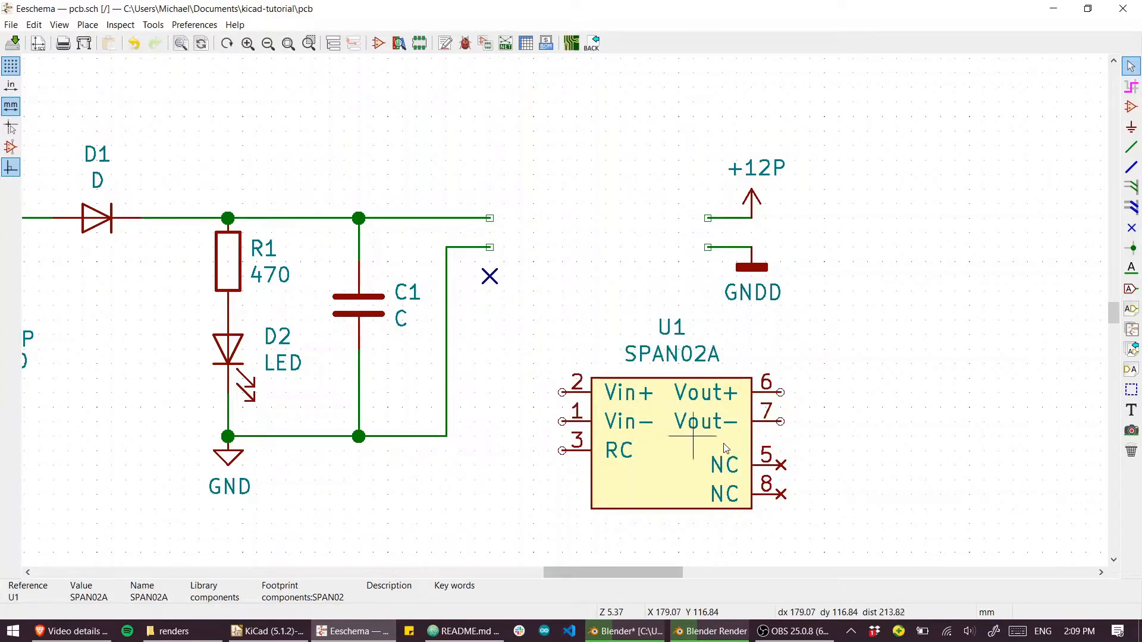
pyautogui.moveTo(852, 436)
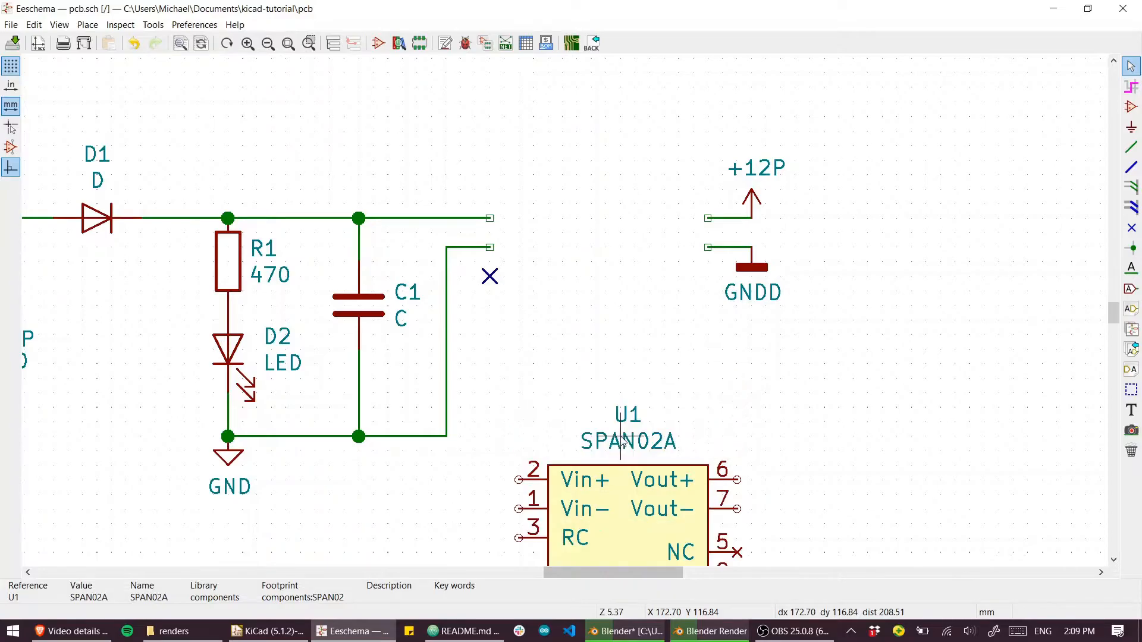
# Step: Drop U1 lower off its wires, turn it sideways, then set it upright again
pyautogui.scroll(-3)
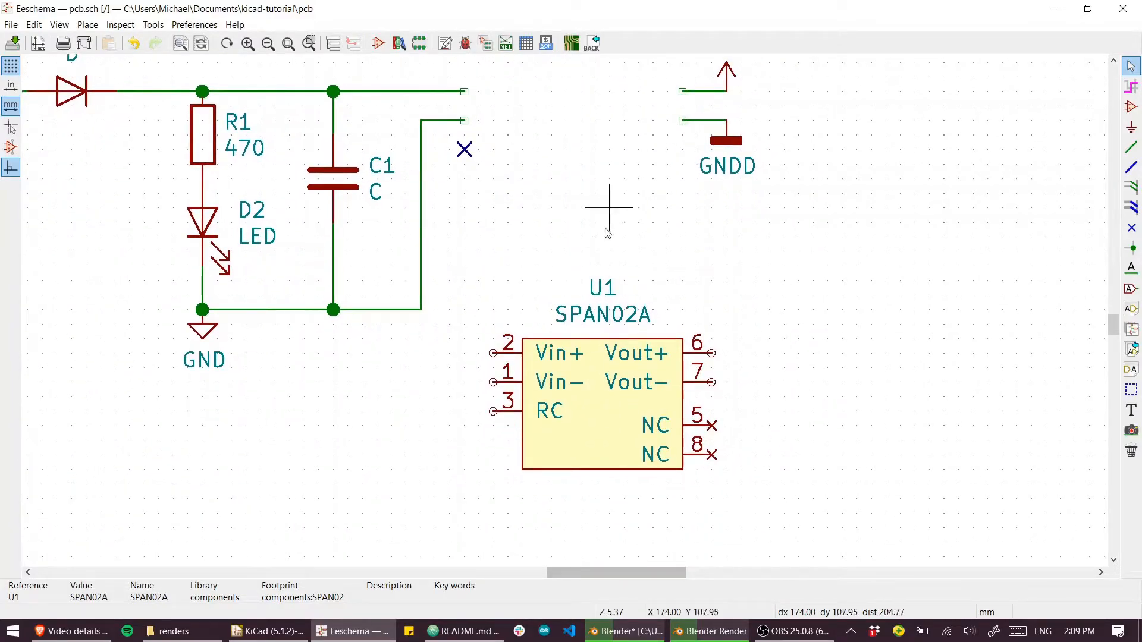
pyautogui.moveTo(597, 408)
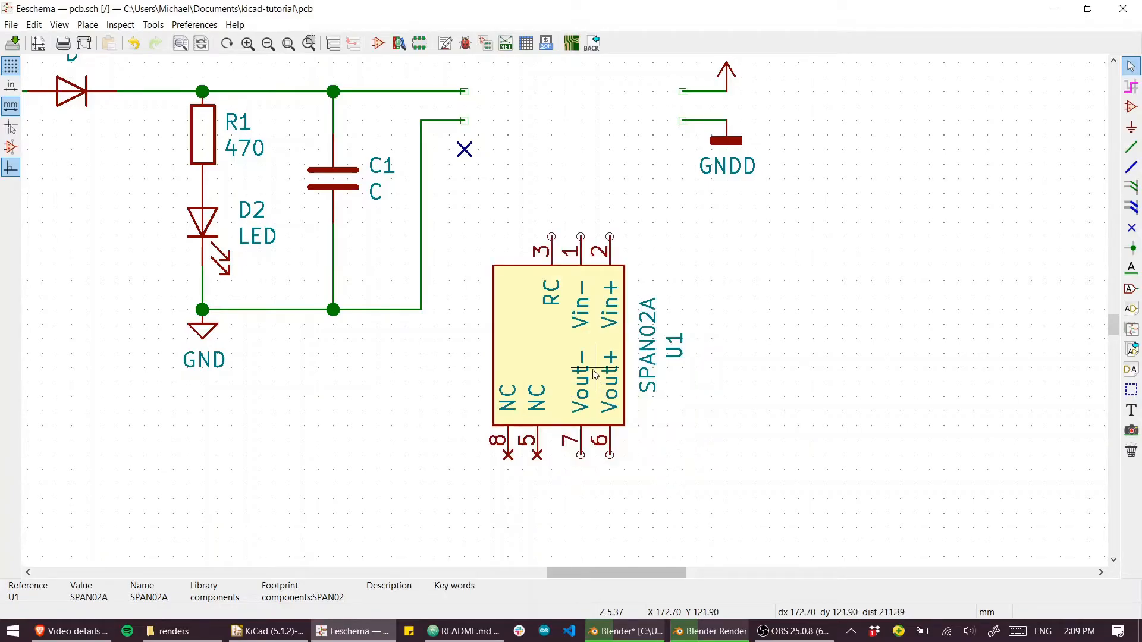
pyautogui.press('r')
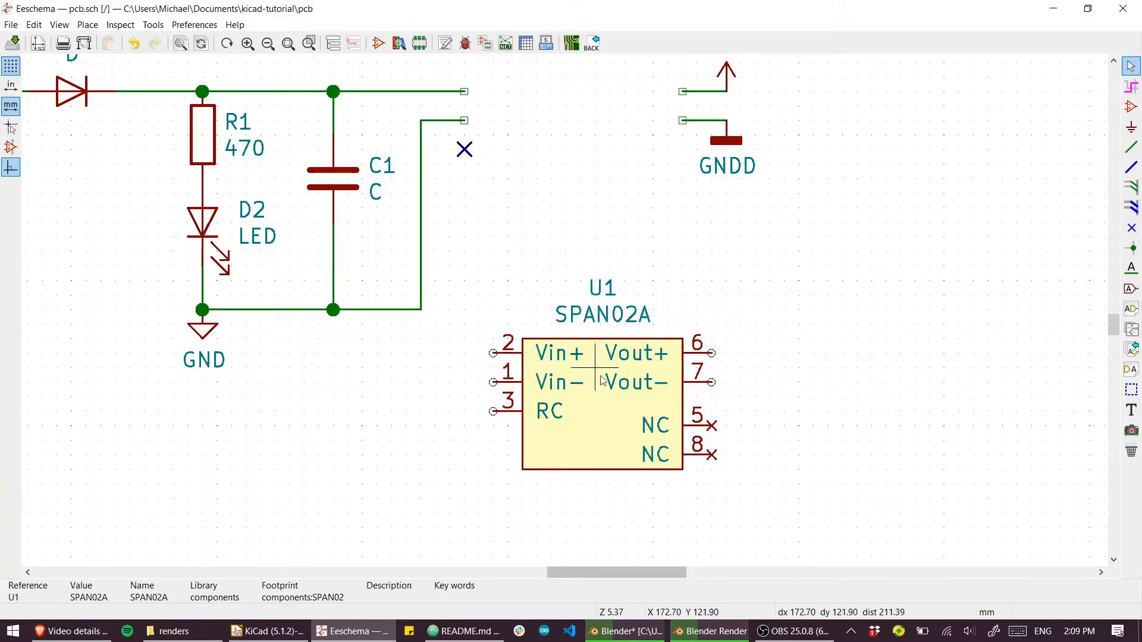
pyautogui.moveTo(610, 390)
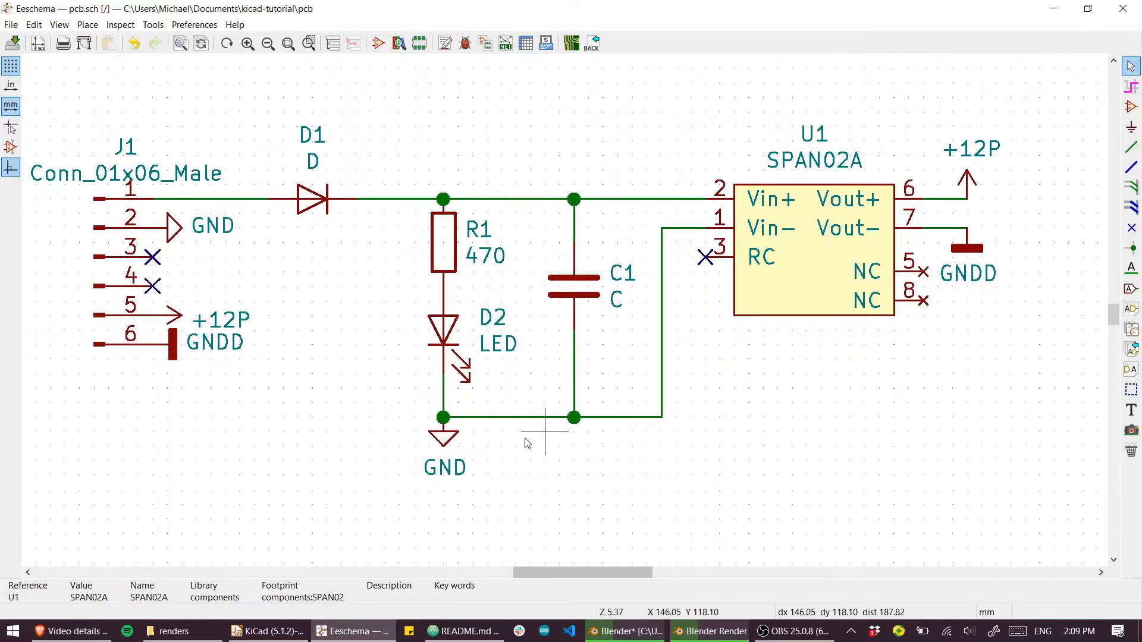
# Step: Undo the move so U1 returns wired in place, then fit the view
pyautogui.scroll(-3)
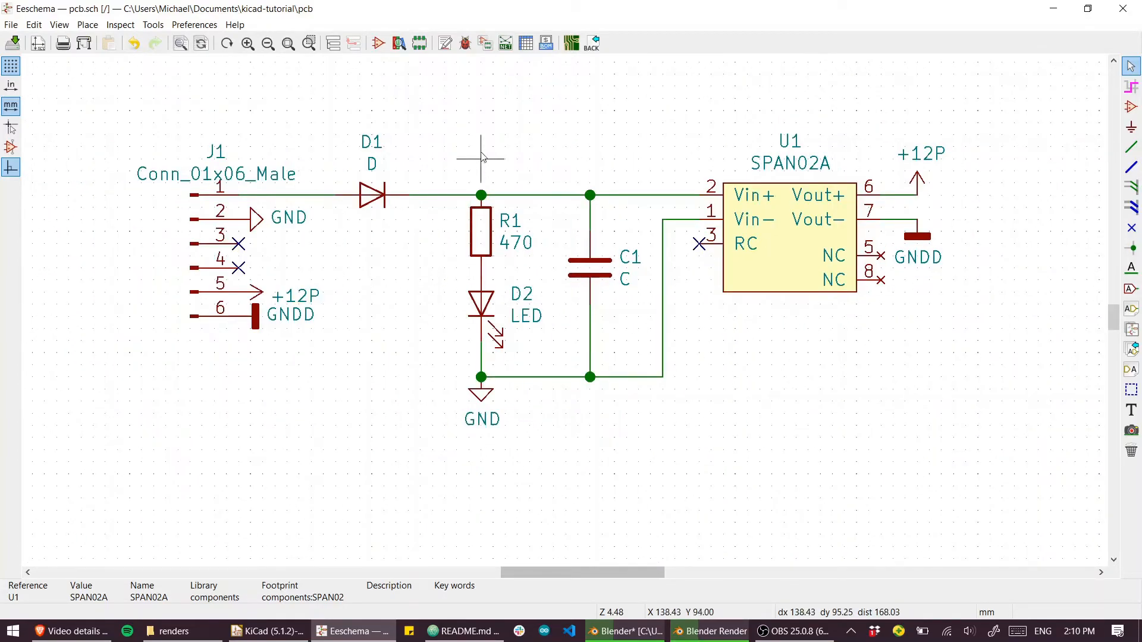